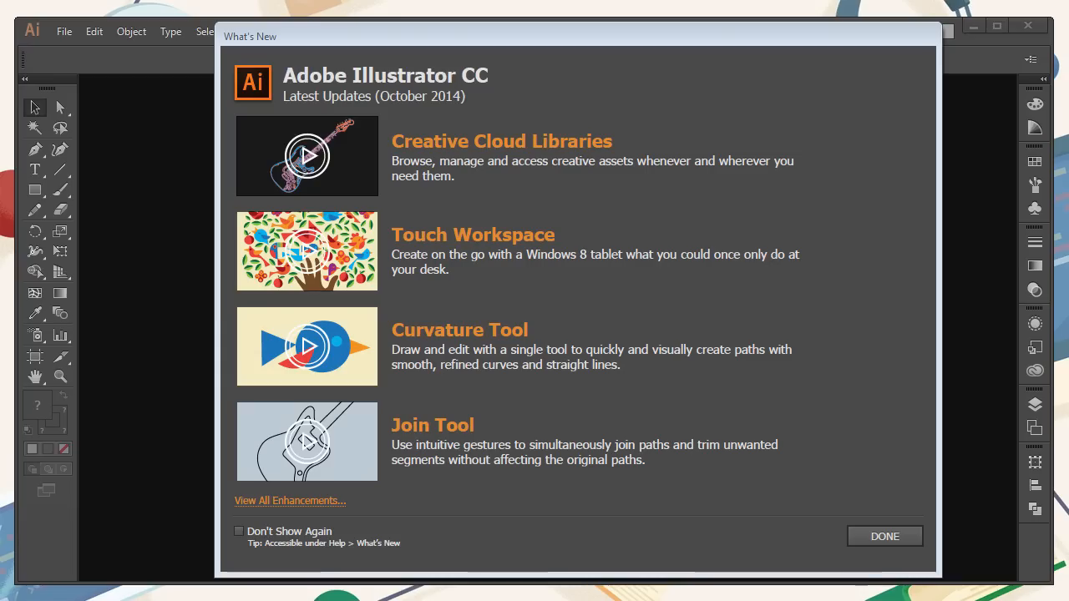
# Dismiss the What's New updates overview dialog.
pyautogui.click(885, 535)
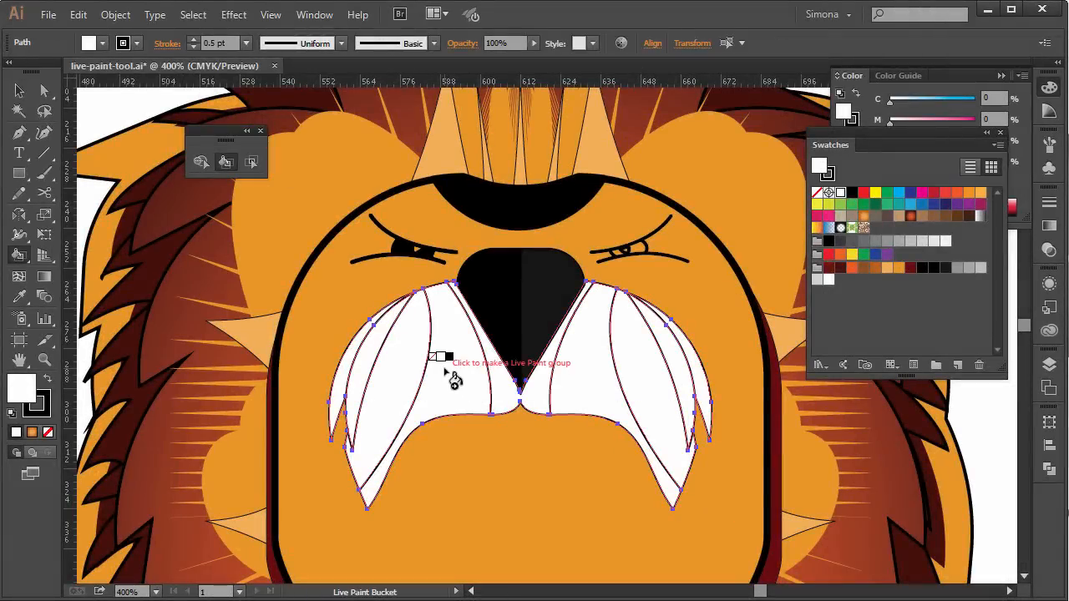
# Convert the teeth into a Live Paint group and save the artwork as Adobe PDF.
pyautogui.click(510, 353)
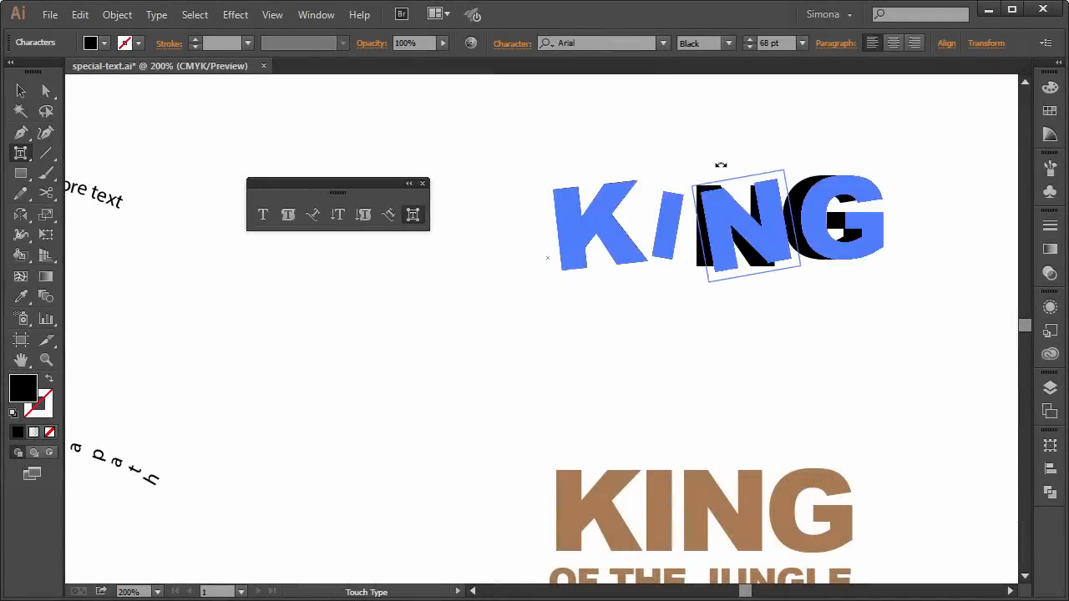
pyautogui.click(49, 14)
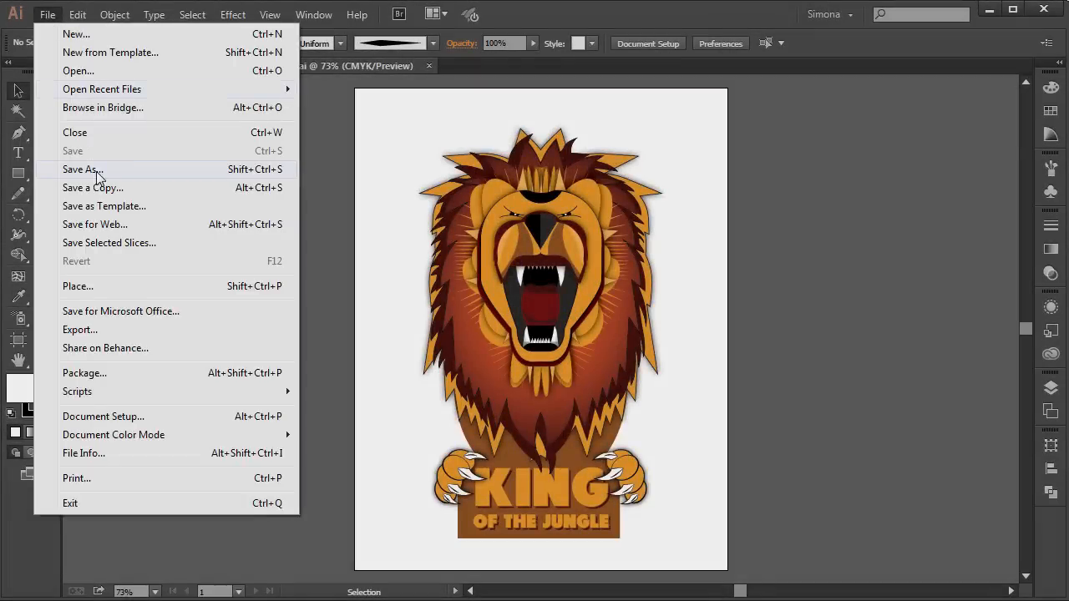
pyautogui.click(80, 170)
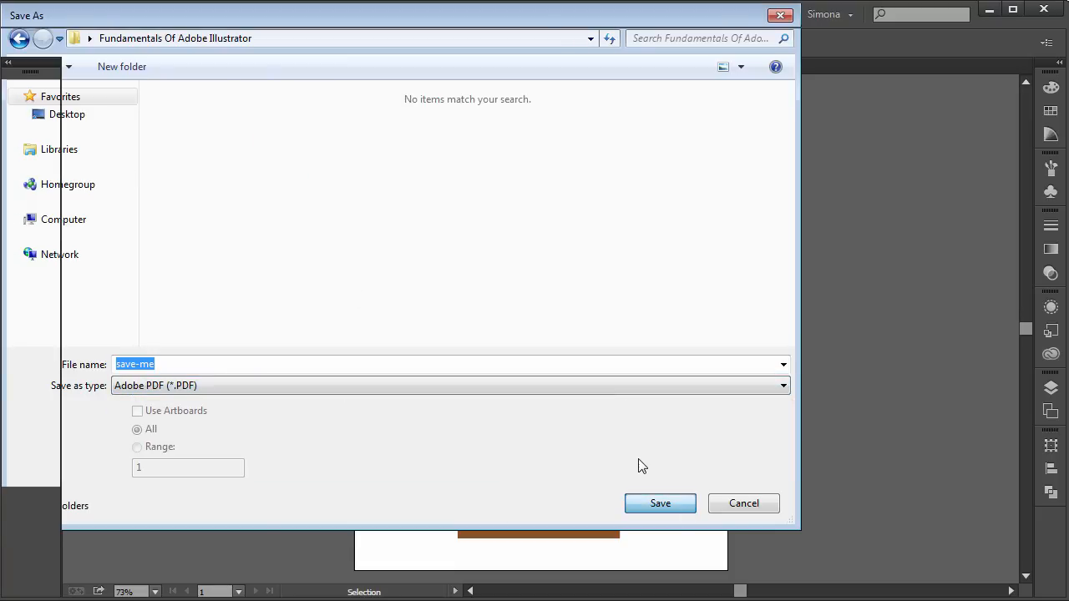
pyautogui.click(659, 503)
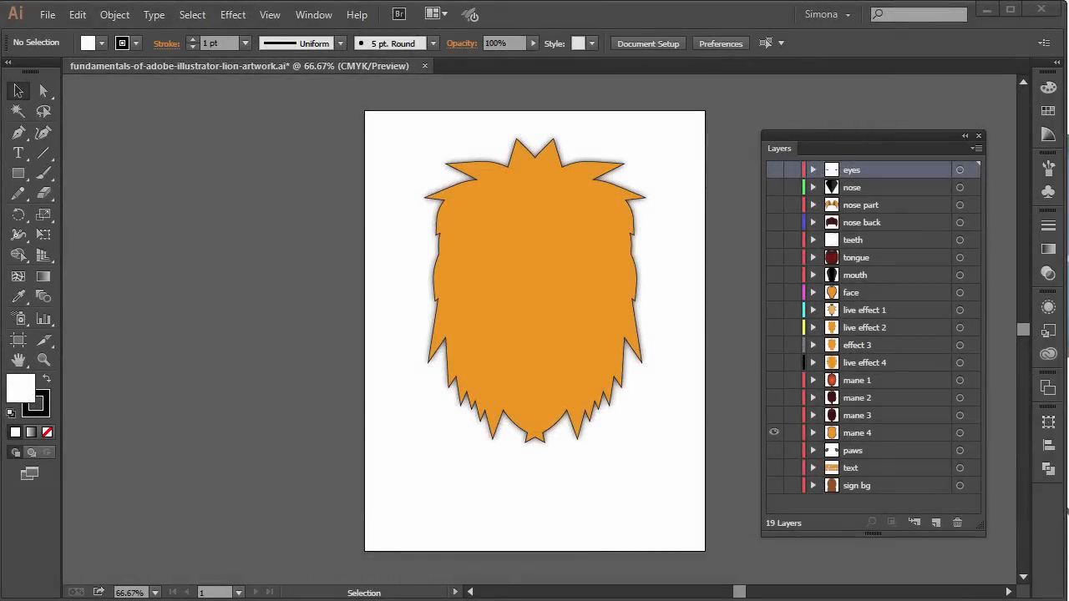
# Reveal the hidden mane, nose, eyes, paws, text and sign bg layers.
pyautogui.click(773, 398)
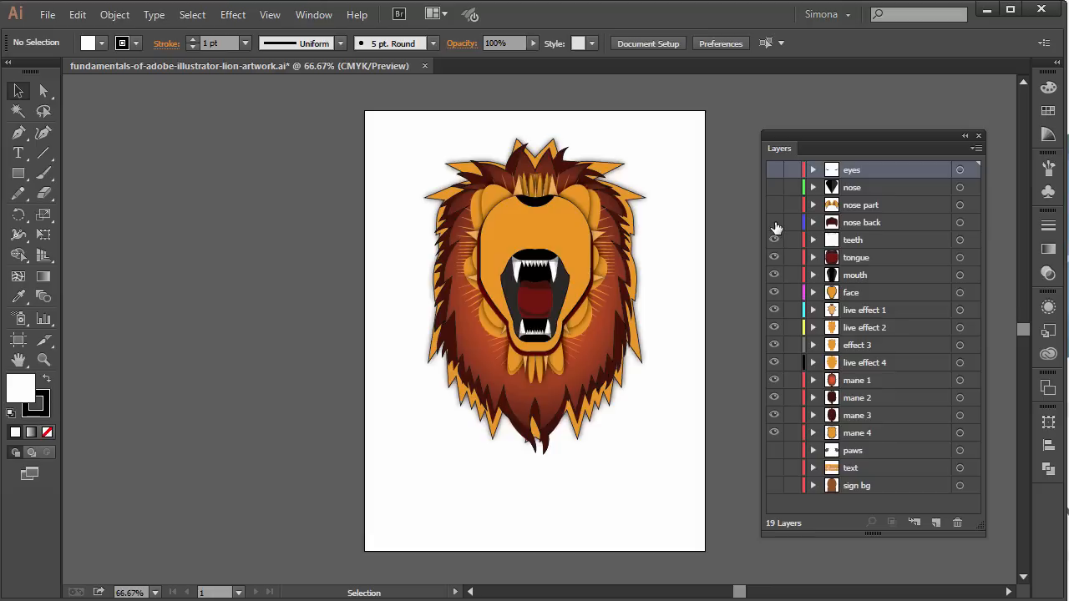
pyautogui.click(775, 169)
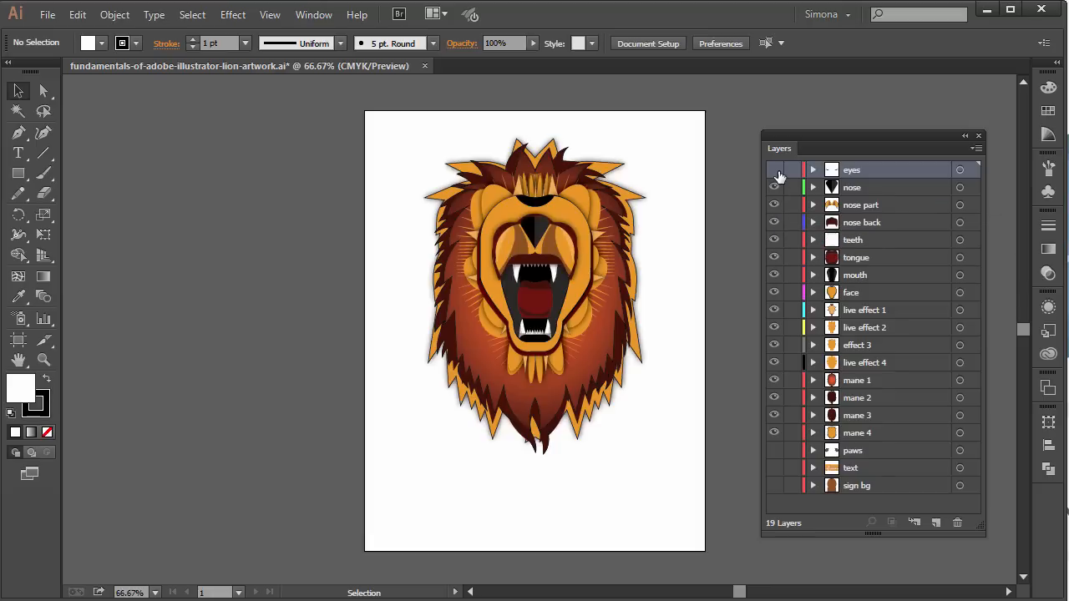
pyautogui.click(774, 169)
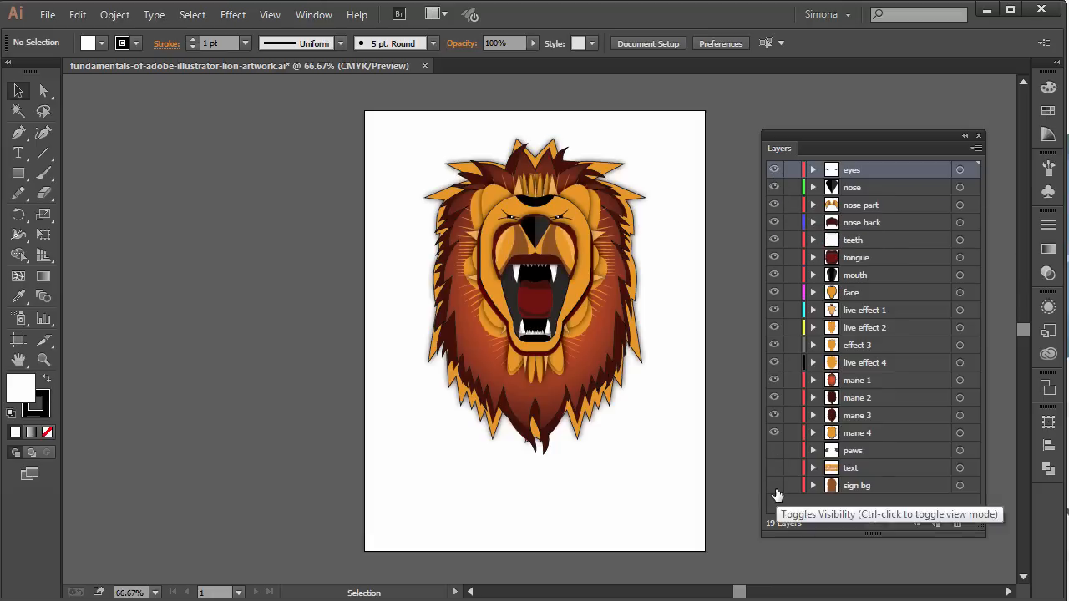
pyautogui.click(773, 450)
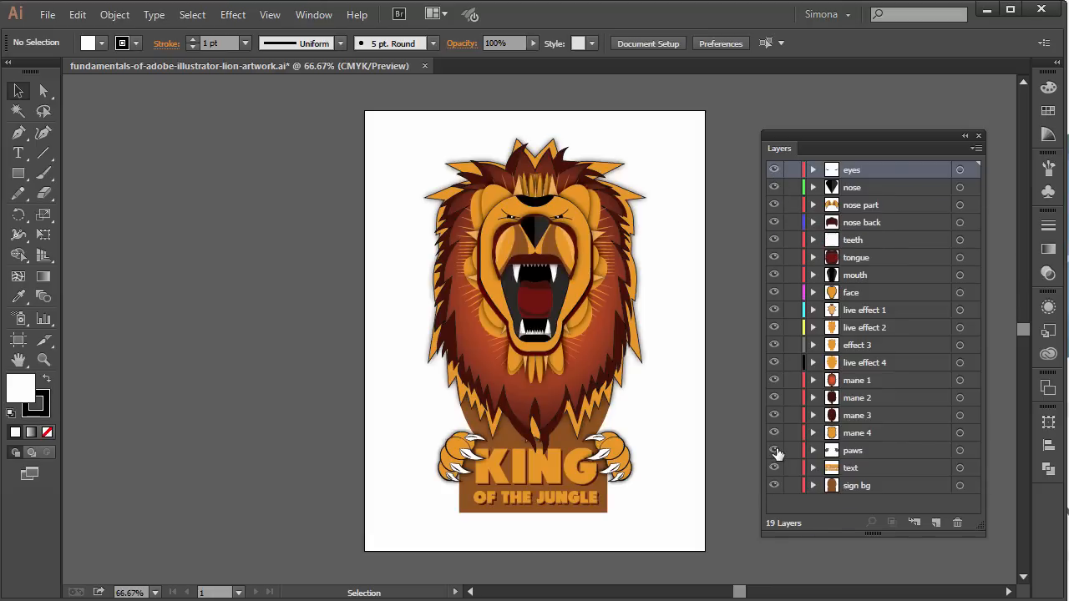